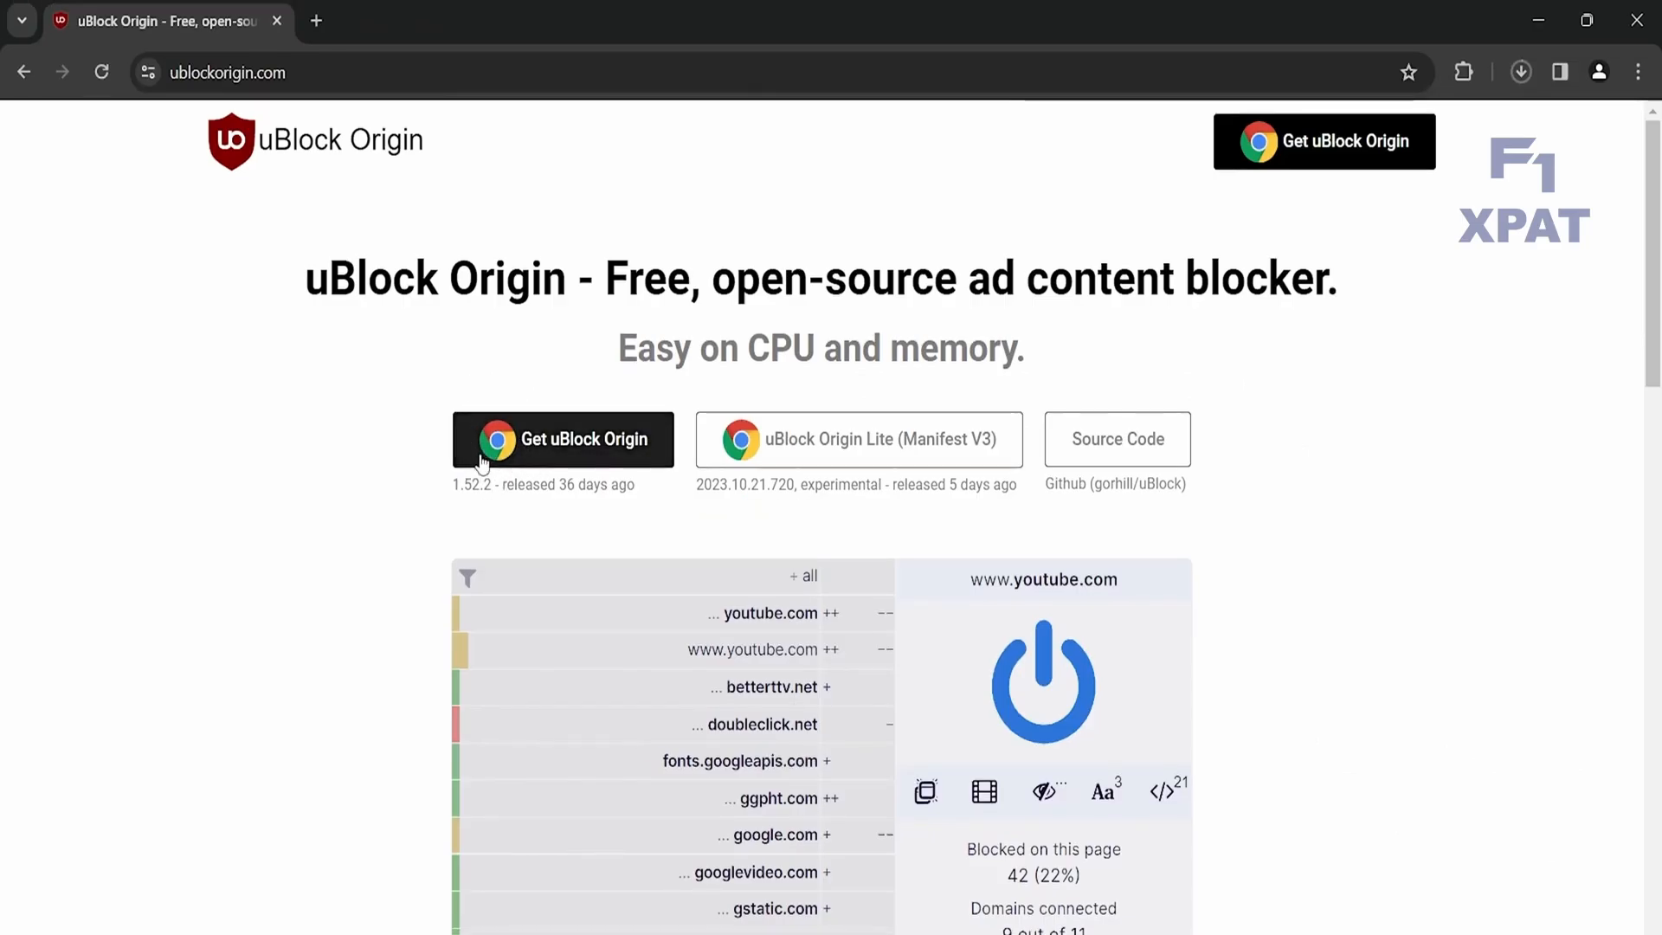
# Install uBlock Origin in Chrome from ublockorigin.com via the Chrome Web Store.
pyautogui.click(562, 438)
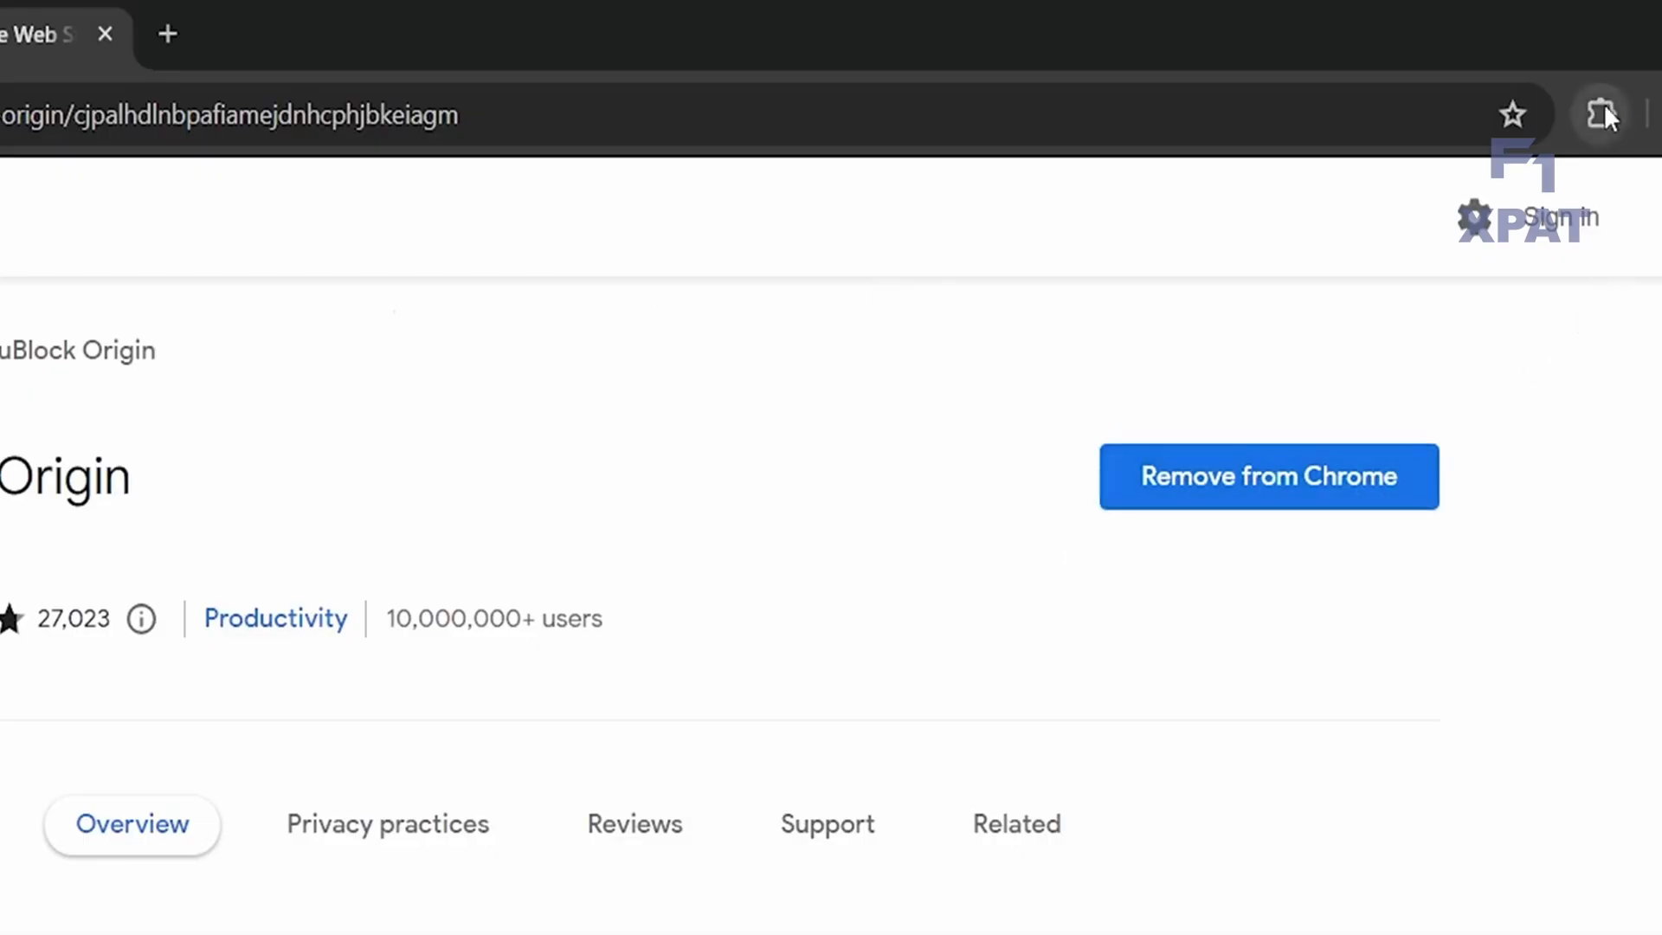
# Show Chrome's installed extensions to reach the uBlock Origin panel.
pyautogui.click(1600, 114)
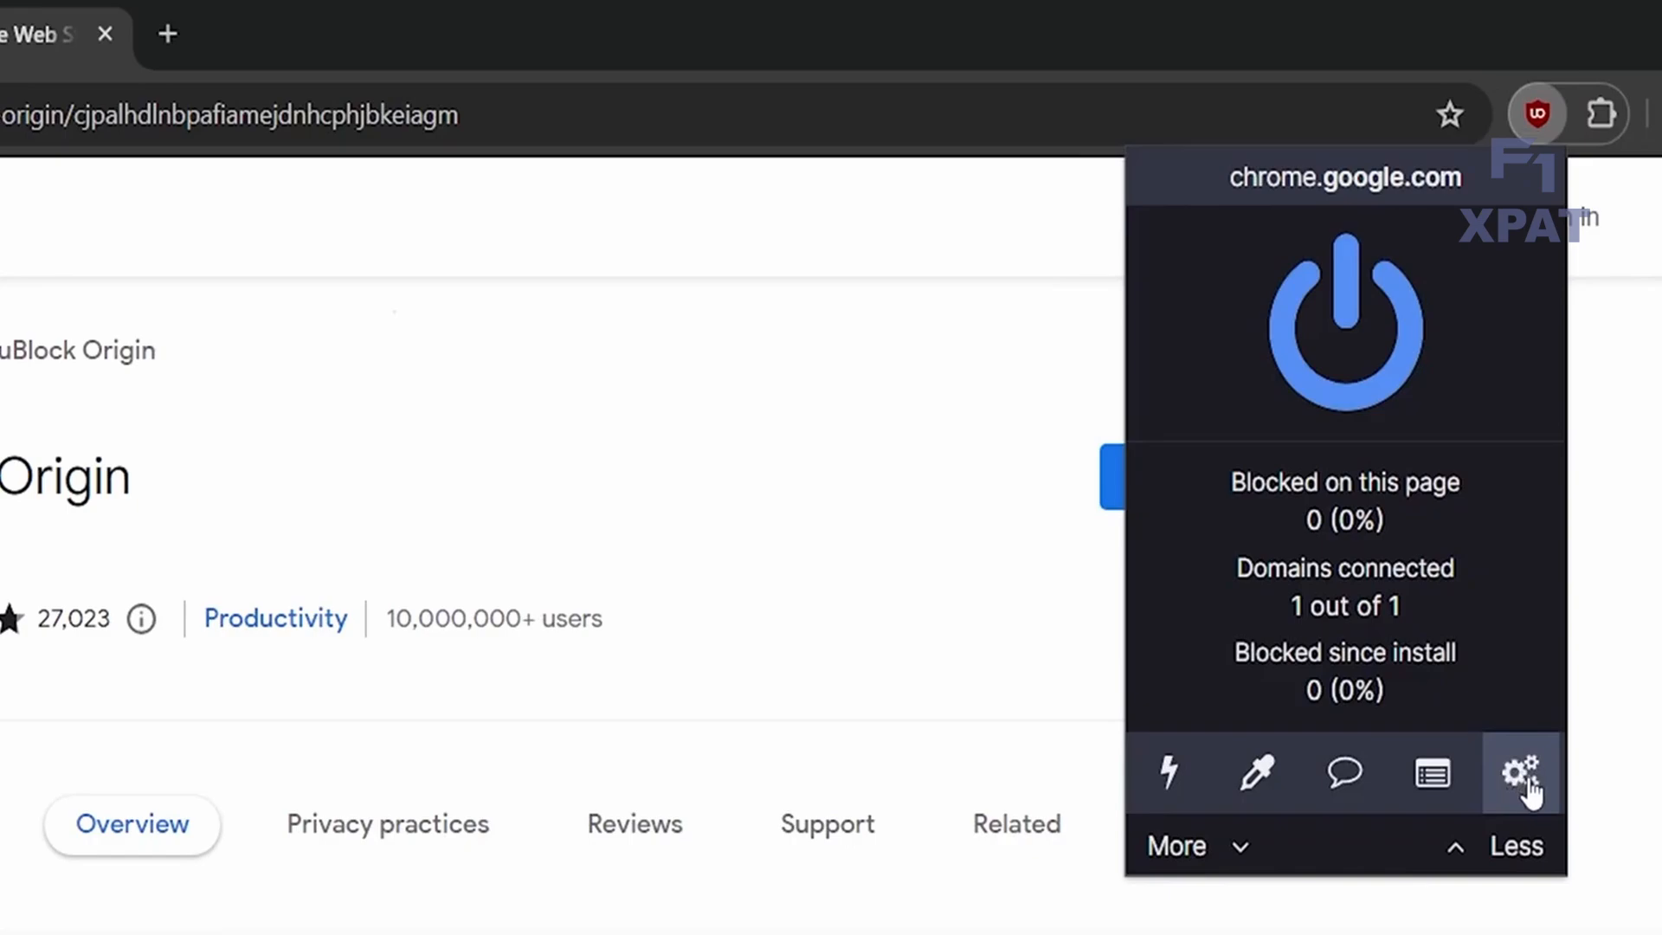
# Open the uBlock Origin dashboard's Filter lists tab, purge all caches and update all filter lists.
pyautogui.click(1521, 772)
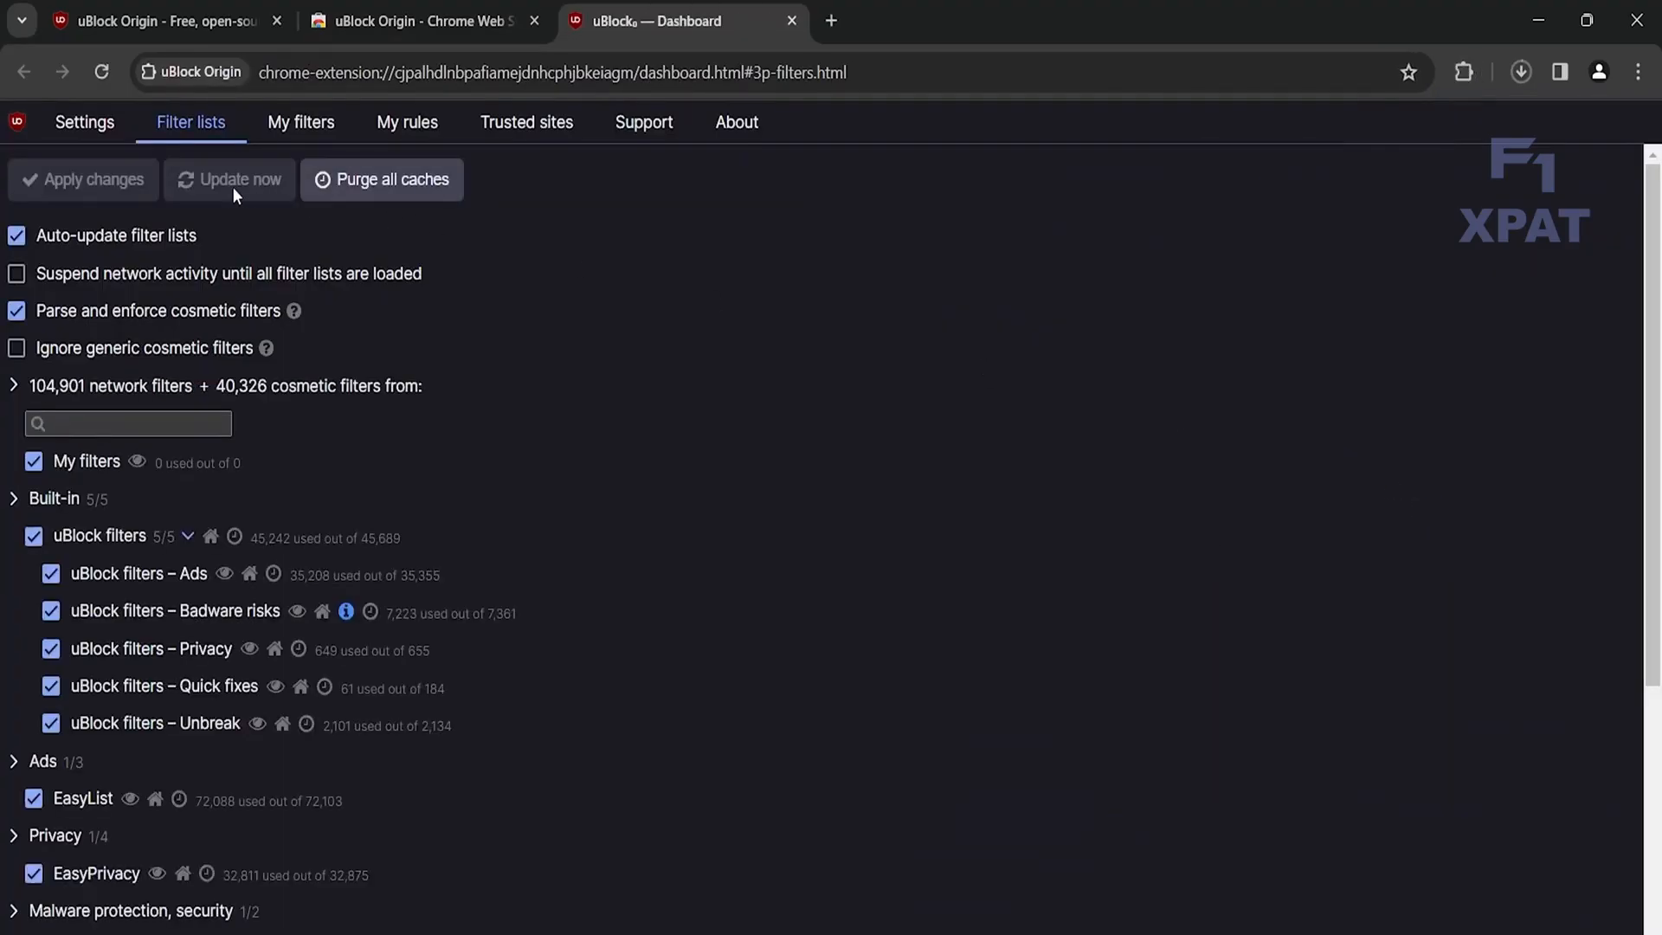
pyautogui.click(84, 122)
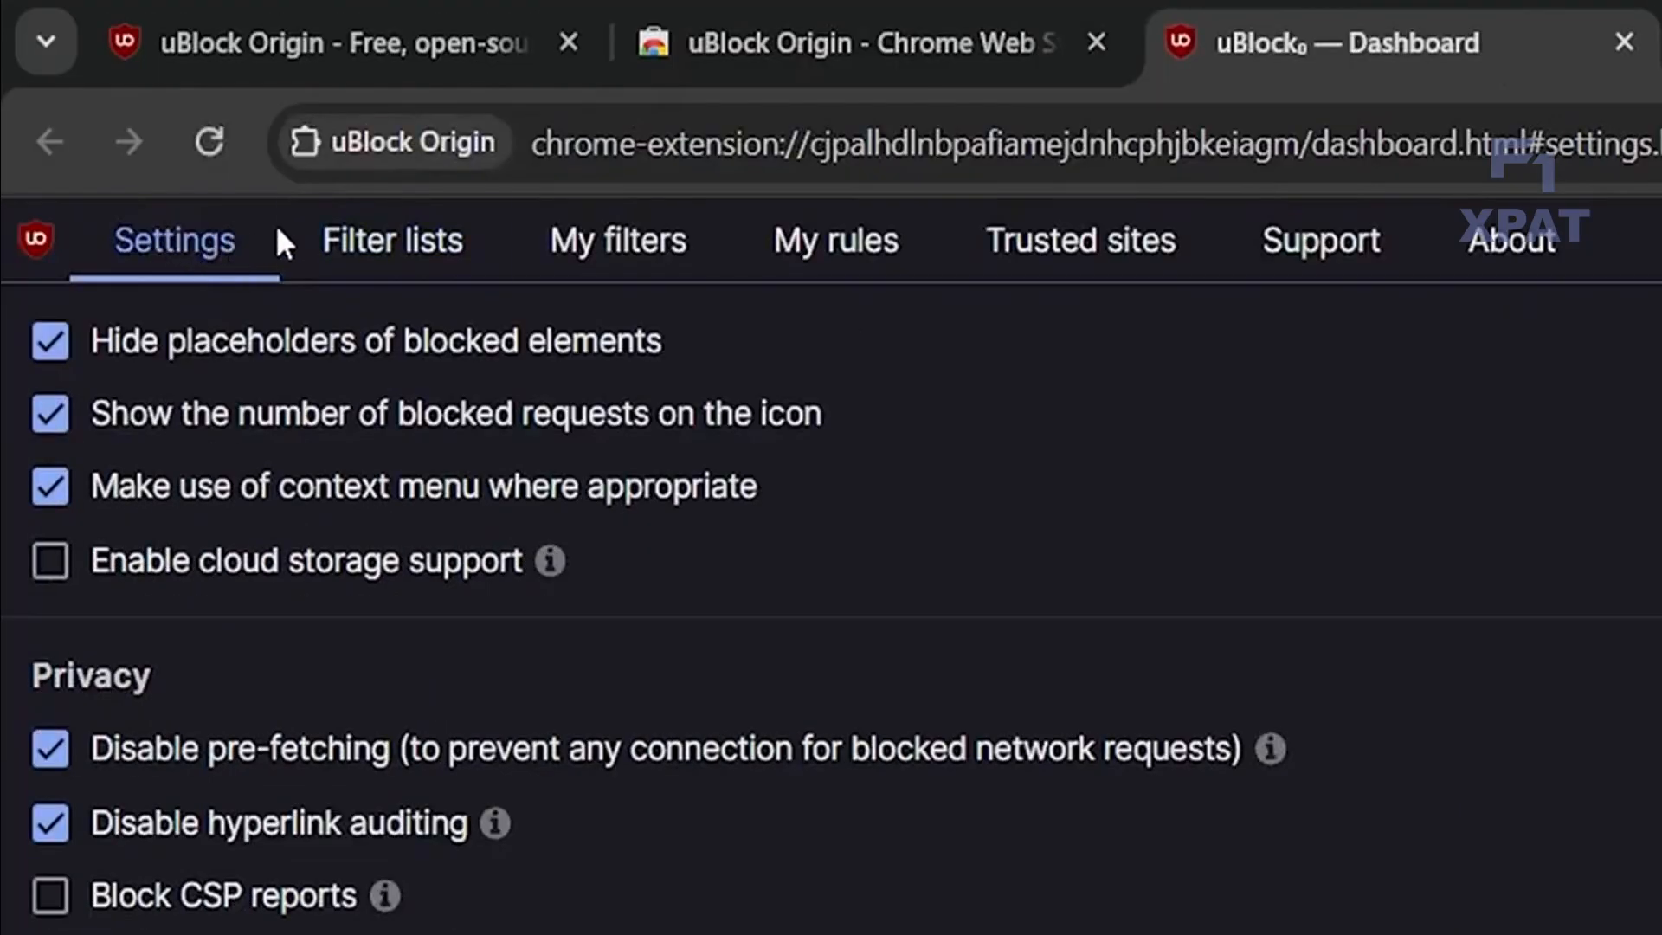
pyautogui.click(392, 240)
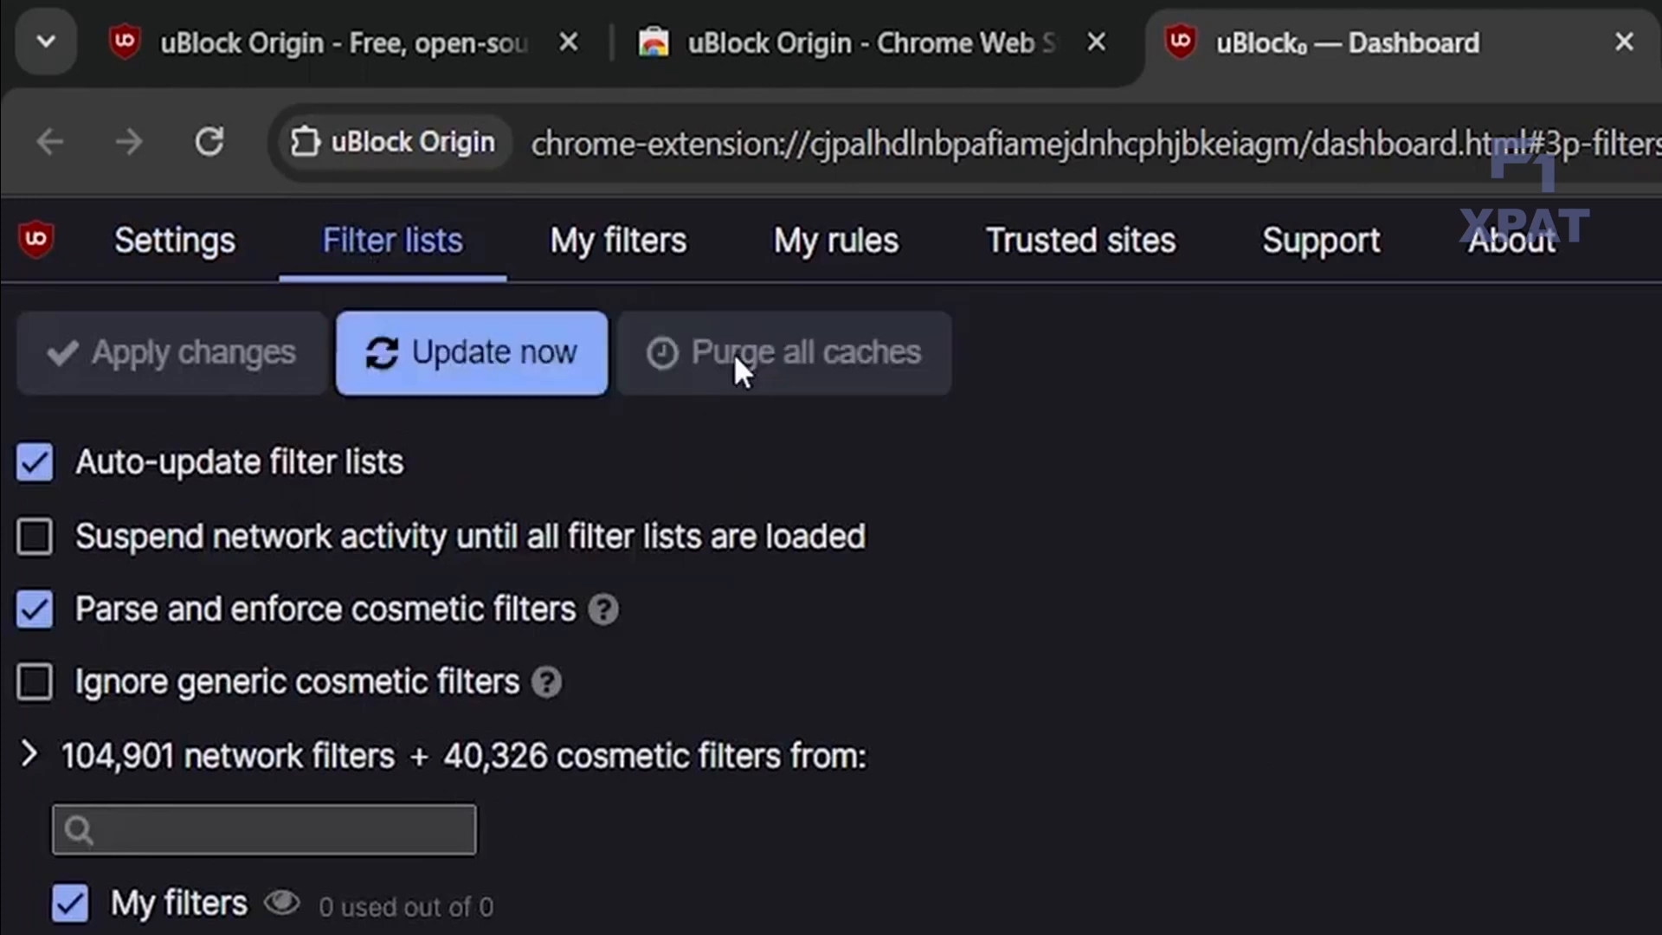
pyautogui.moveTo(490, 365)
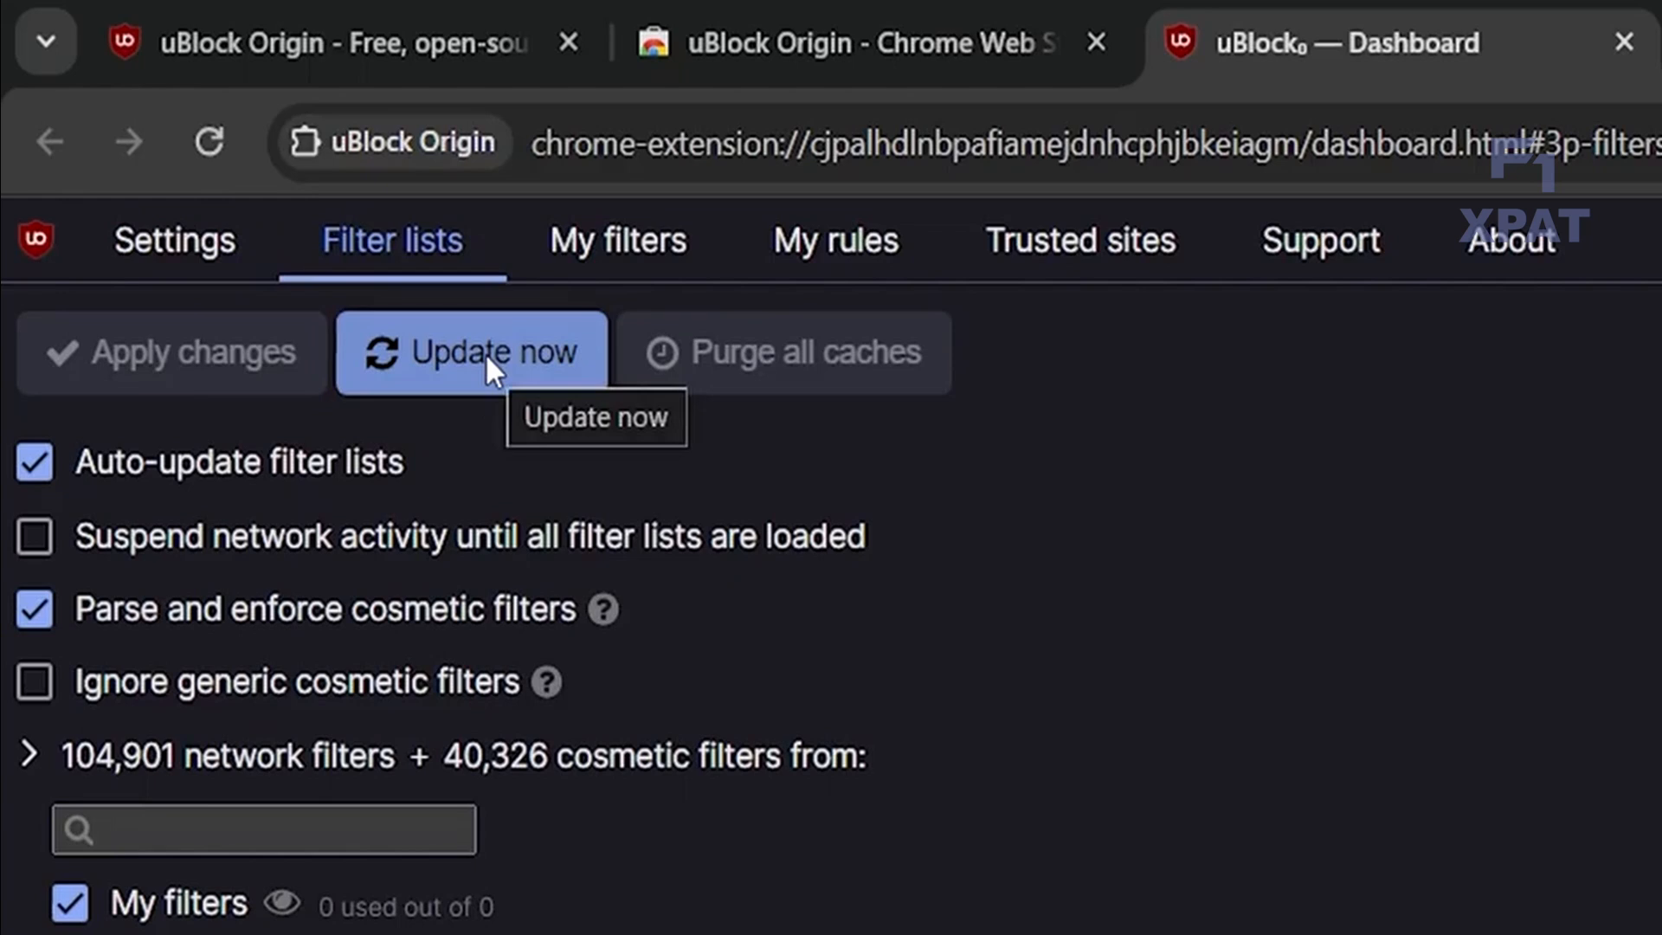
pyautogui.click(471, 351)
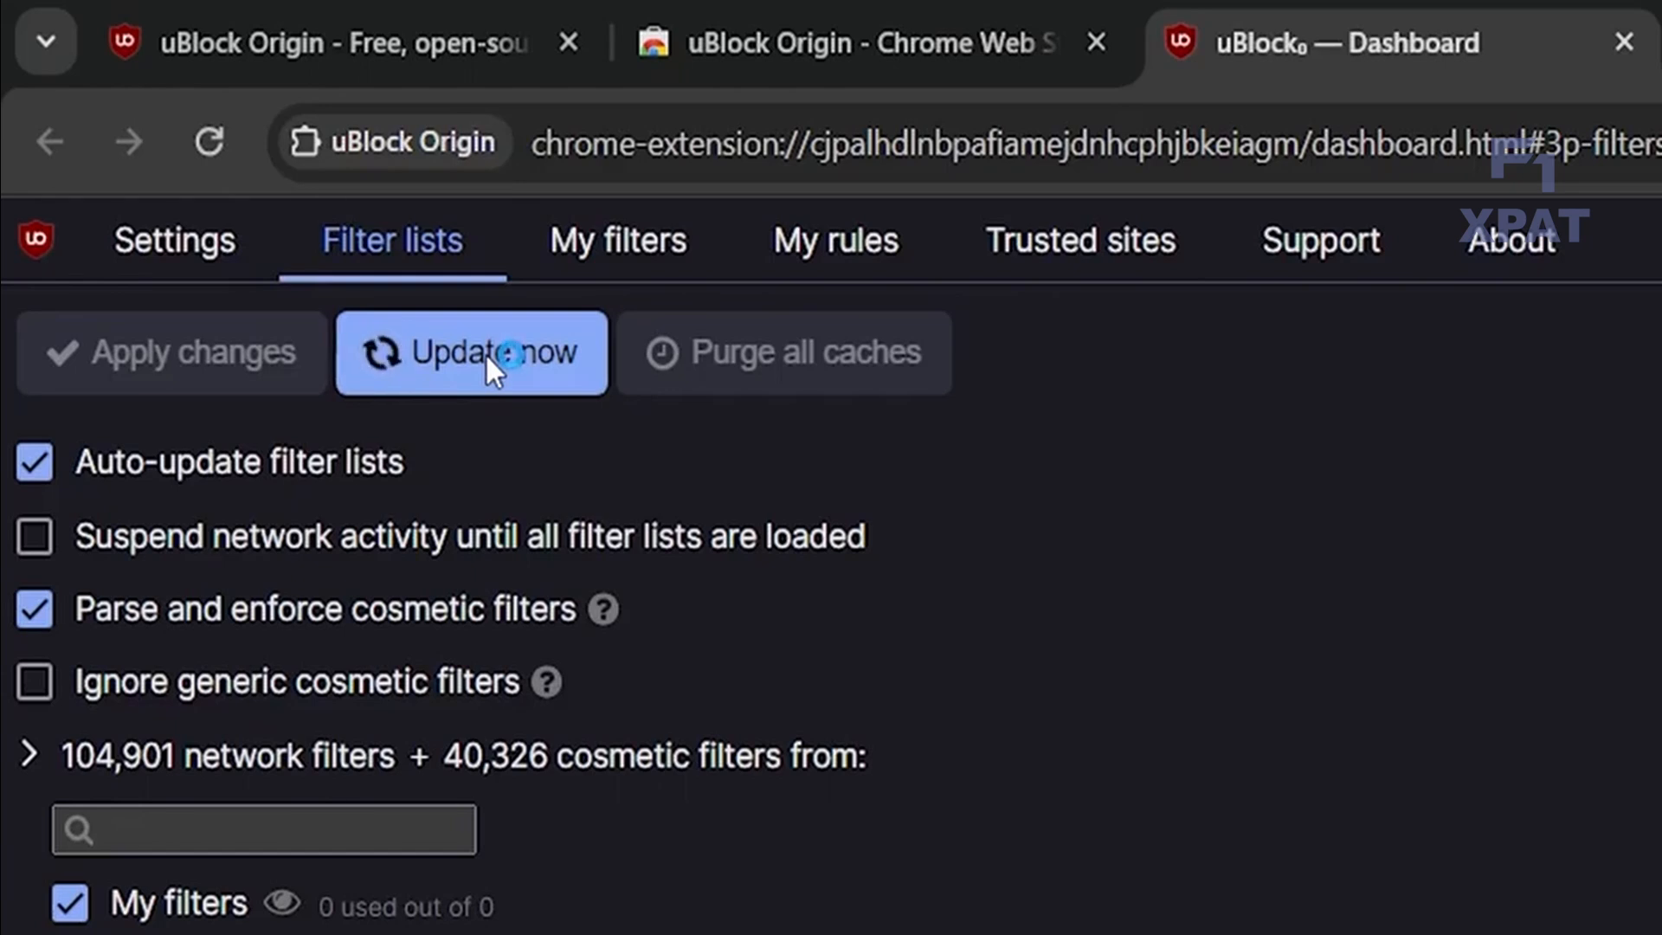
pyautogui.click(471, 352)
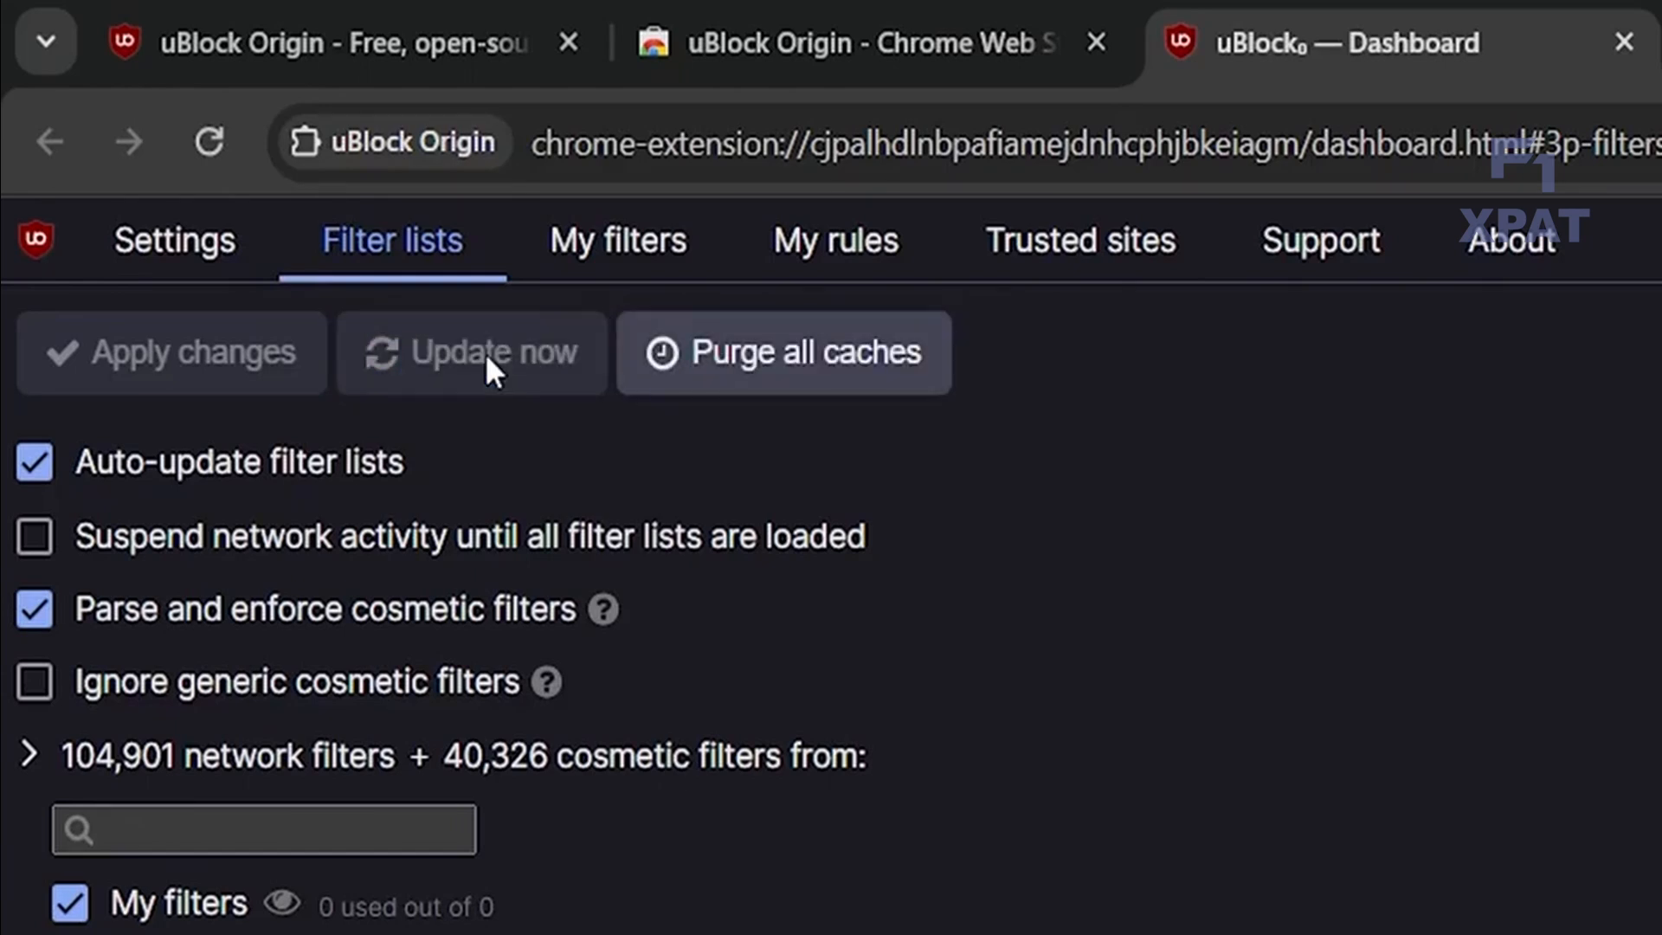